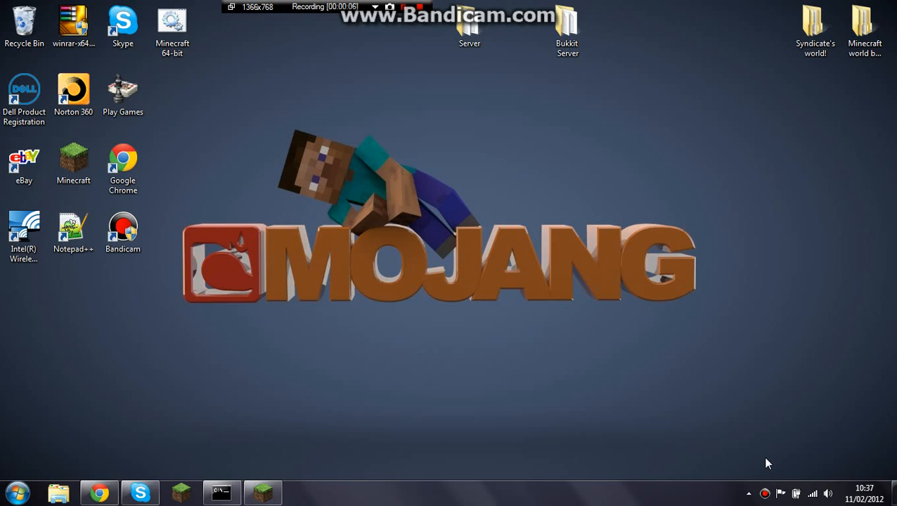
pyautogui.moveTo(689, 463)
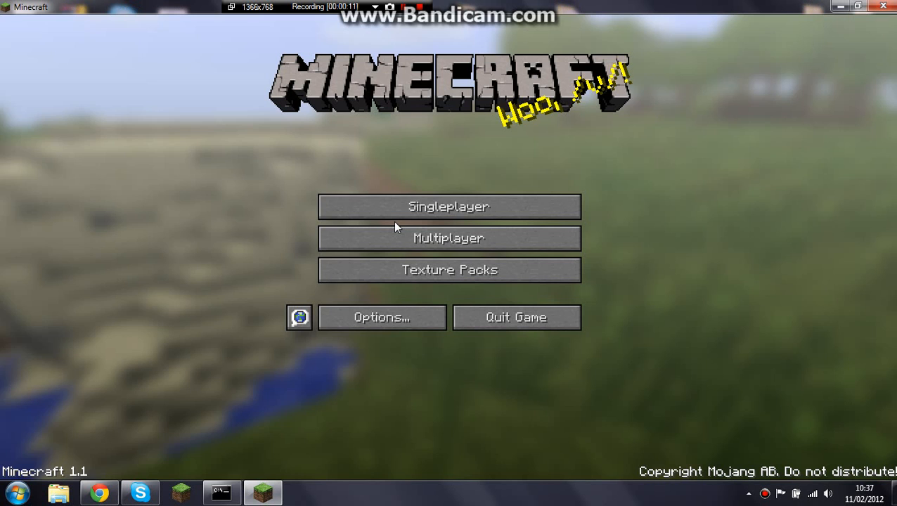
# Enter the Green Hills world from the singleplayer world list.
pyautogui.click(449, 205)
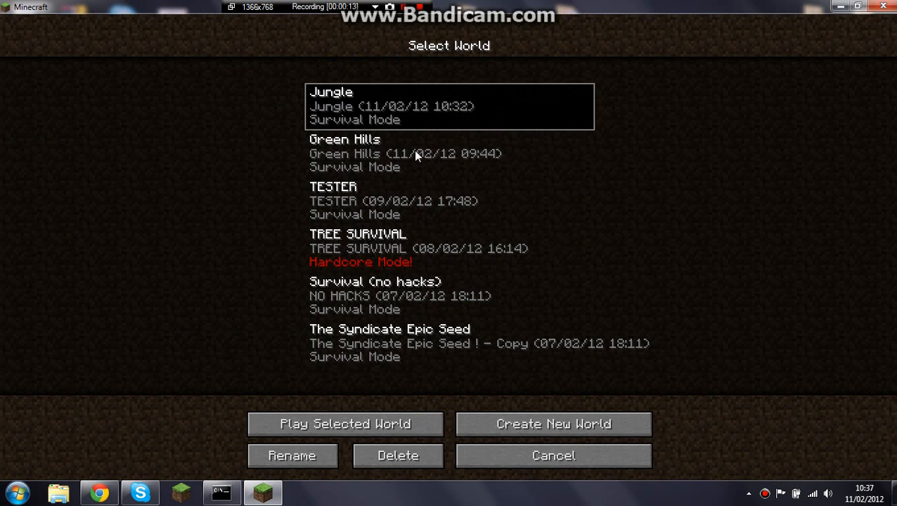
pyautogui.click(345, 424)
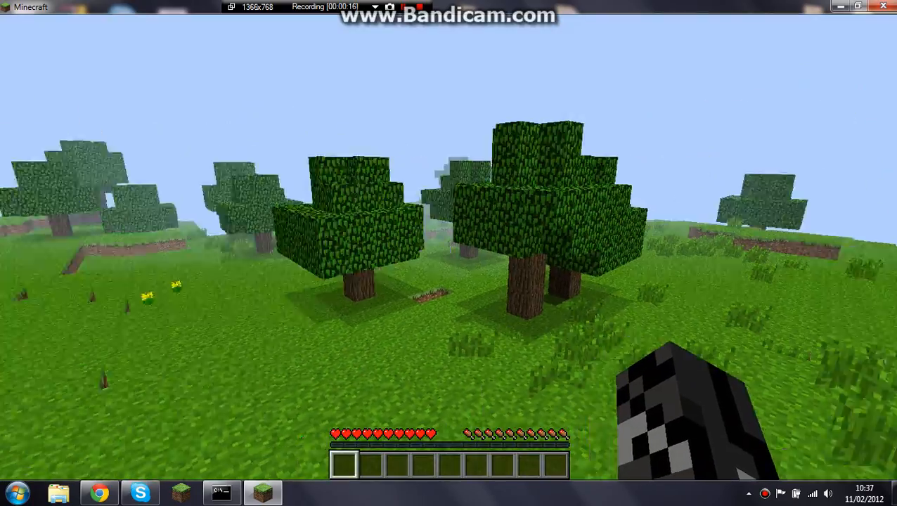
pyautogui.moveTo(449, 246)
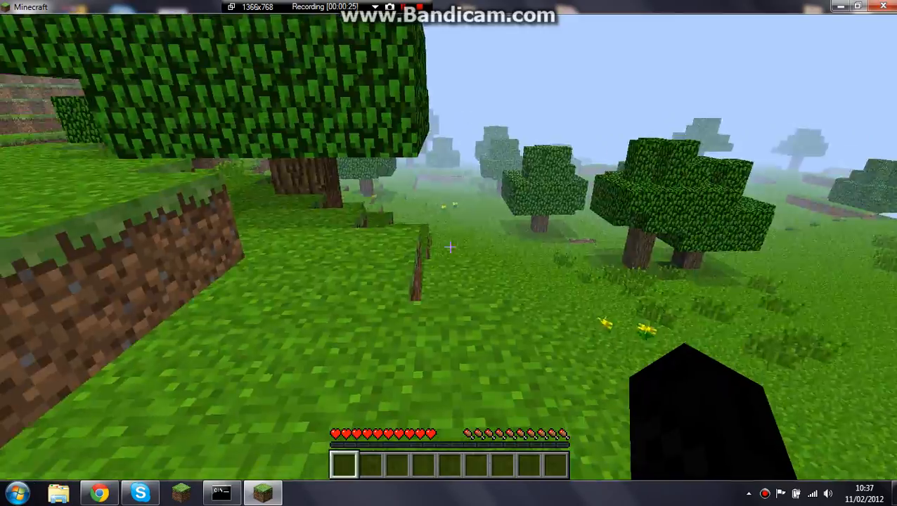
# Leave Green Hills, load the Jungle world, then save and quit to the title screen.
pyautogui.press('Escape')
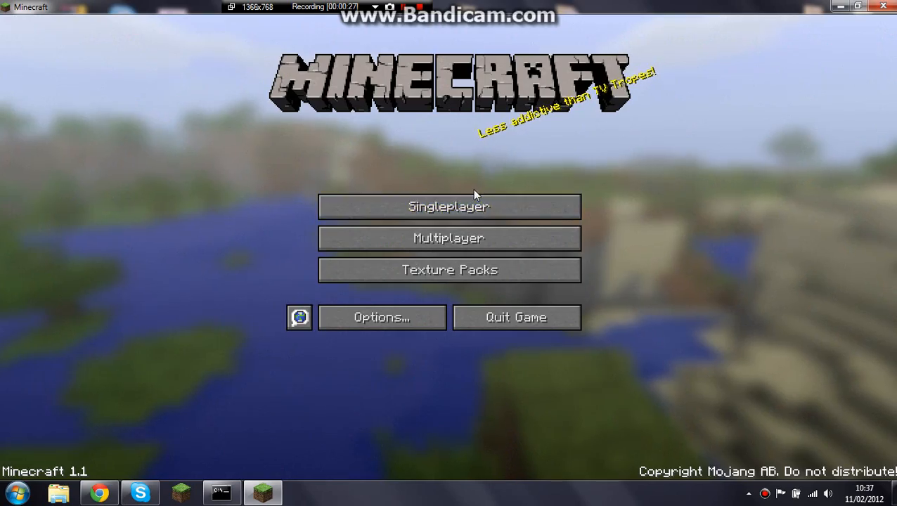
pyautogui.click(449, 205)
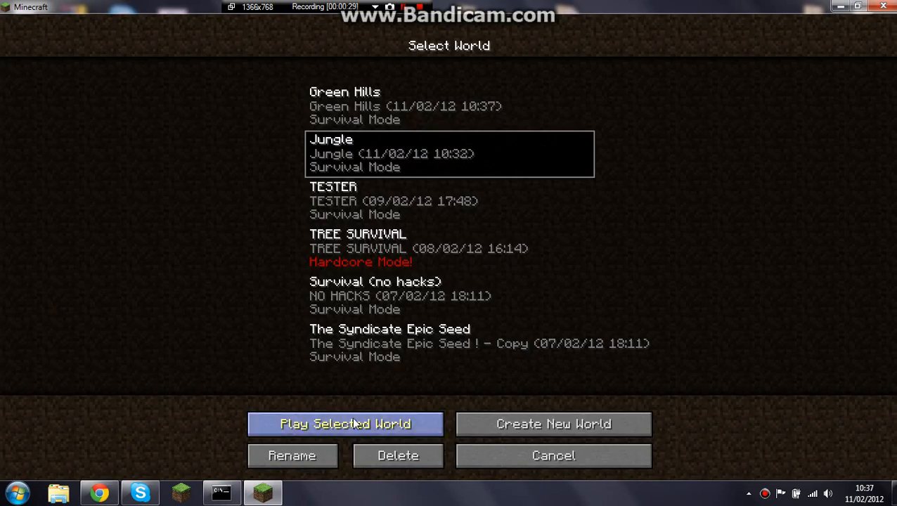
pyautogui.click(344, 423)
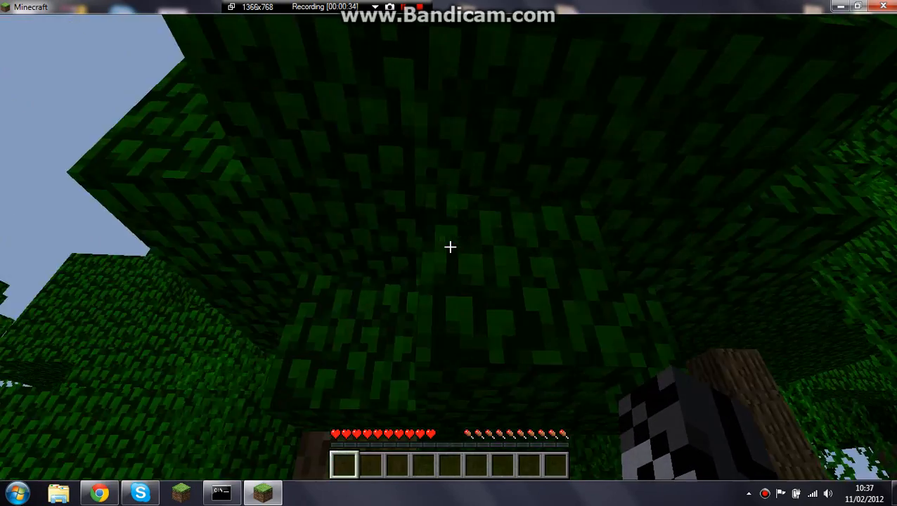
pyautogui.press('Escape')
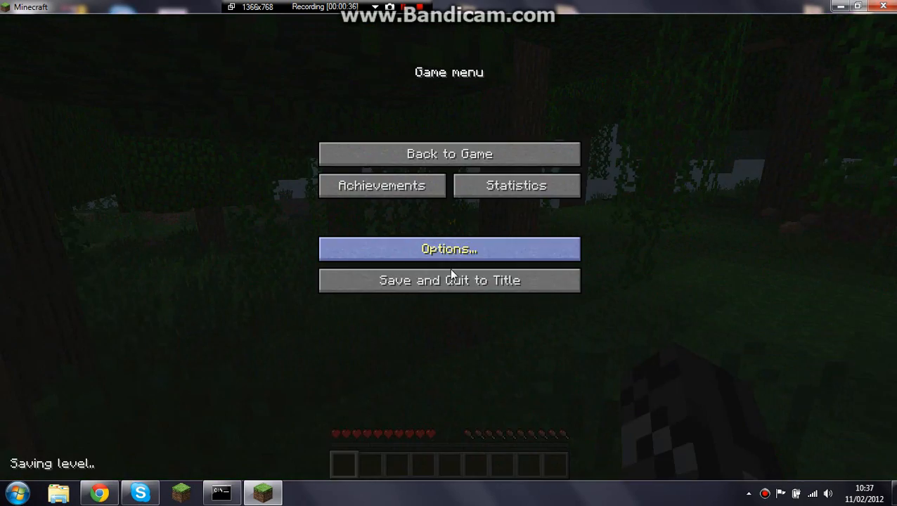
pyautogui.click(450, 279)
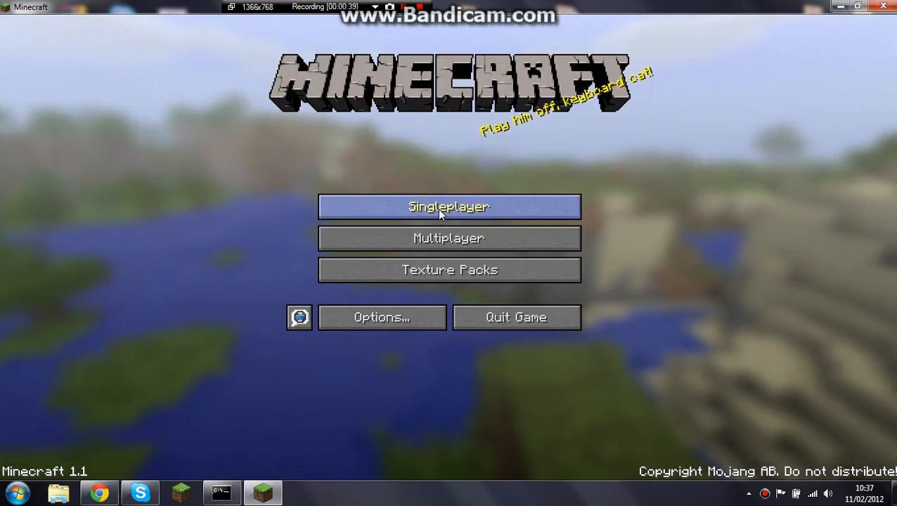
pyautogui.moveTo(612, 92)
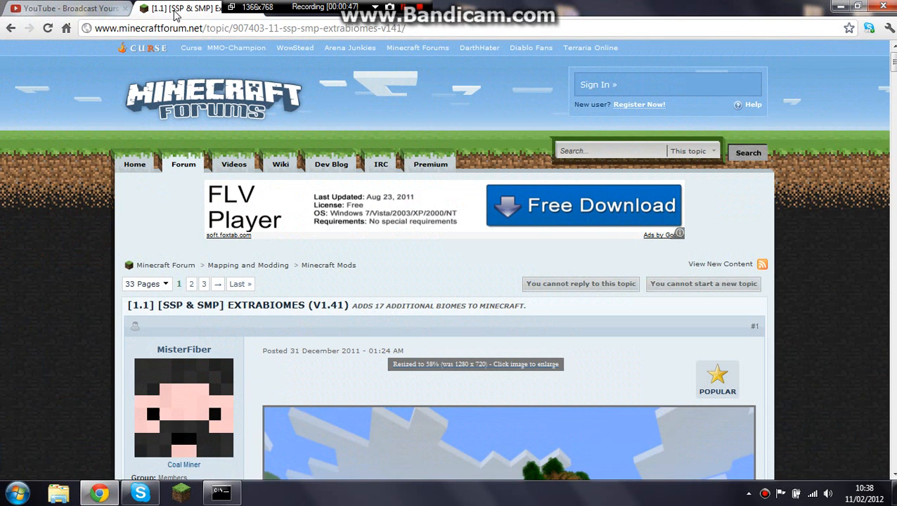
# Follow the recommended ExtraBiomes download link for Minecraft 1.1 on the forum topic.
pyautogui.scroll(-3)
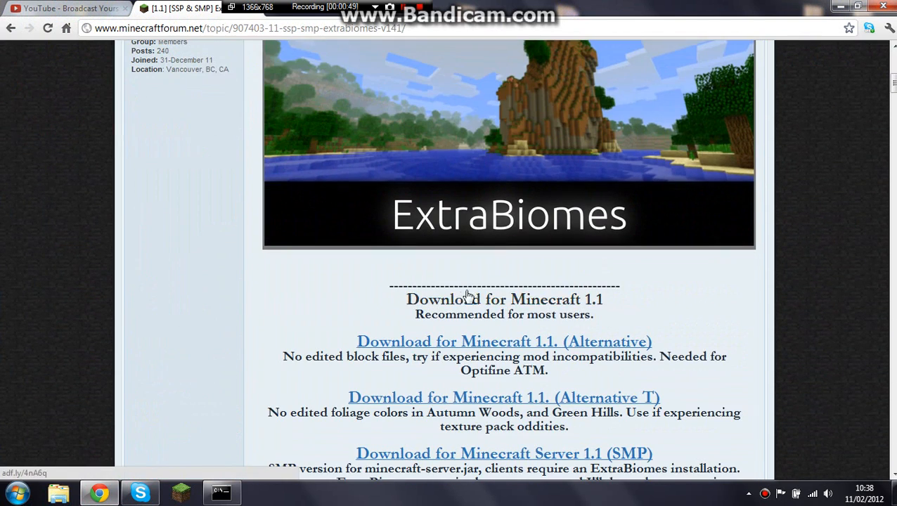
pyautogui.moveTo(548, 306)
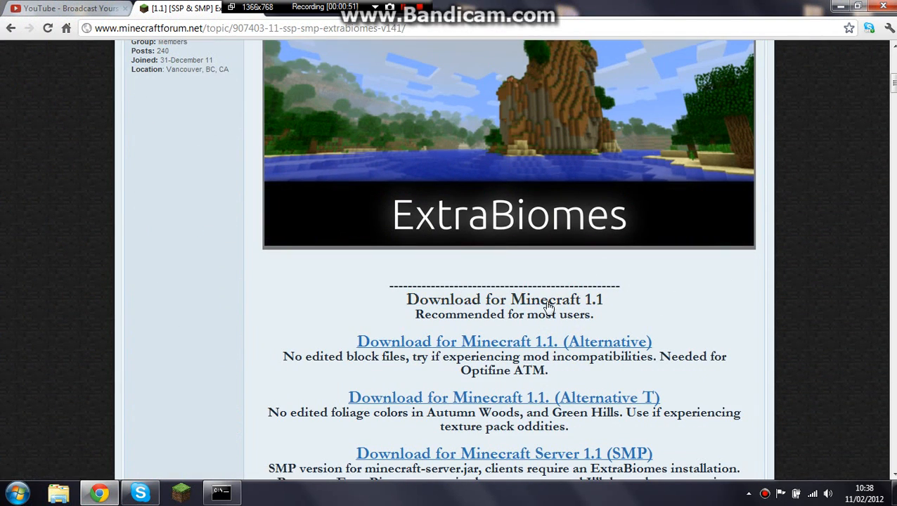
pyautogui.moveTo(596, 311)
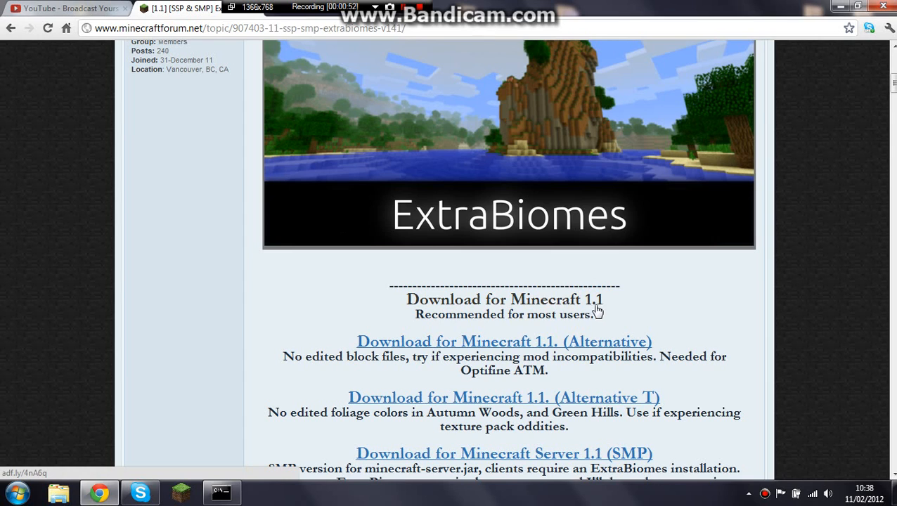
pyautogui.click(503, 298)
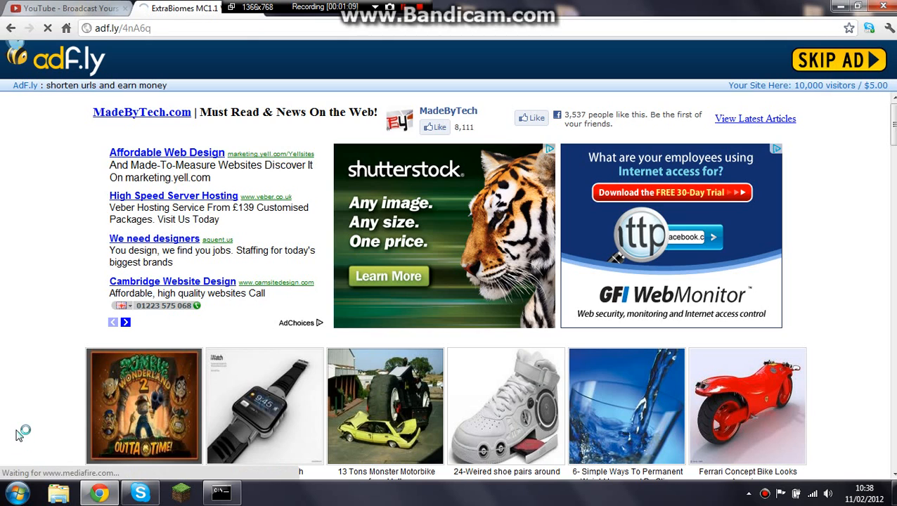
# Skip the adf.ly advert and download ExtraBiomes MC1.1 V1.41.zip from MediaFire.
pyautogui.click(837, 59)
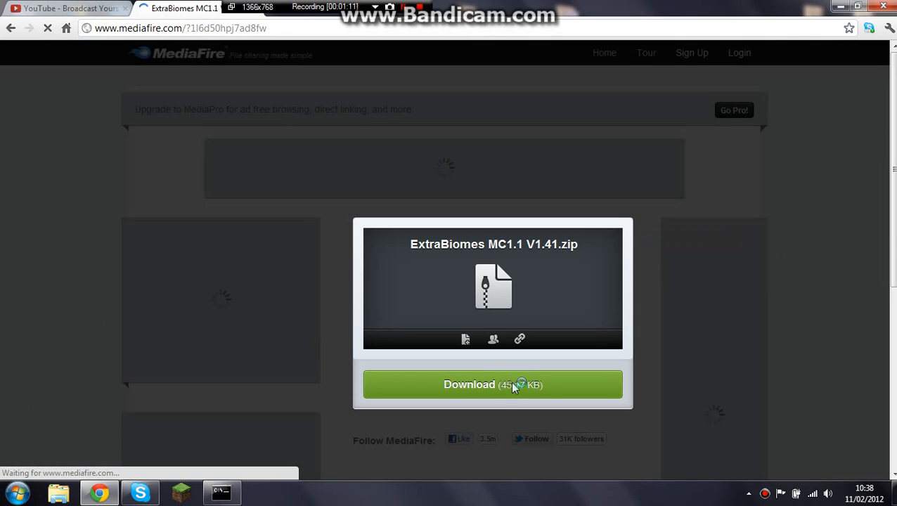
pyautogui.click(492, 385)
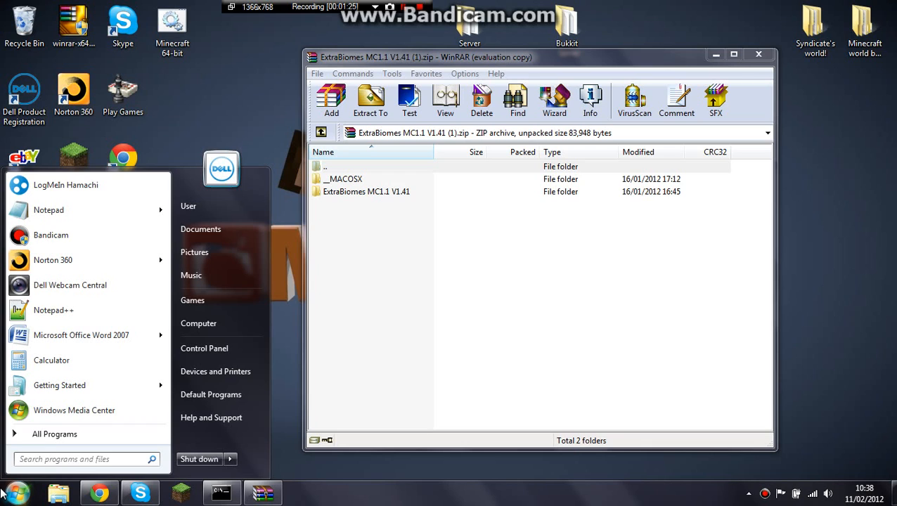
# Reach %appdata%\.minecraft\bin and open minecraft.jar in WinRAR.
pyautogui.write('%ap')
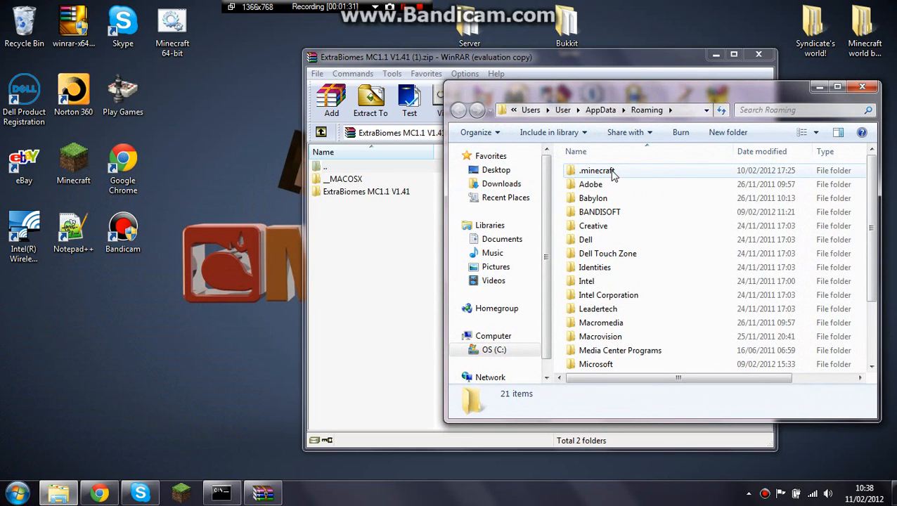
pyautogui.doubleClick(596, 170)
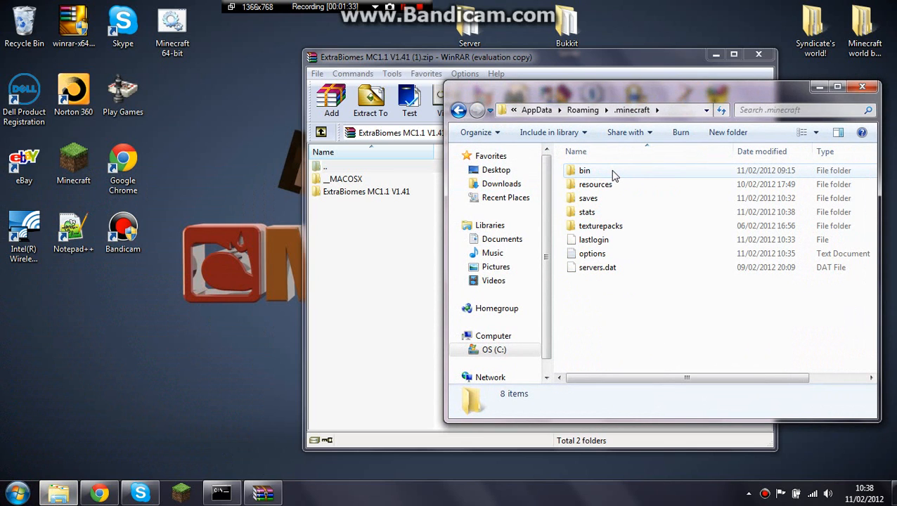
pyautogui.doubleClick(585, 170)
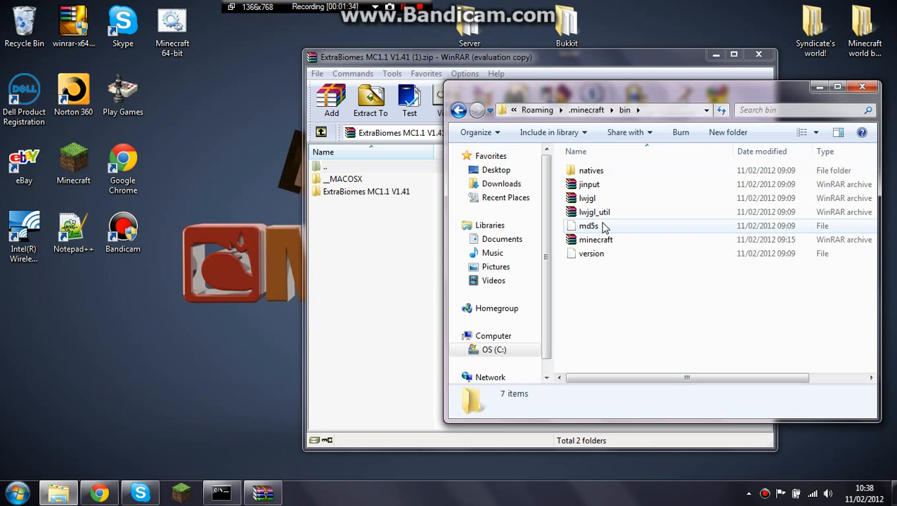
pyautogui.doubleClick(596, 239)
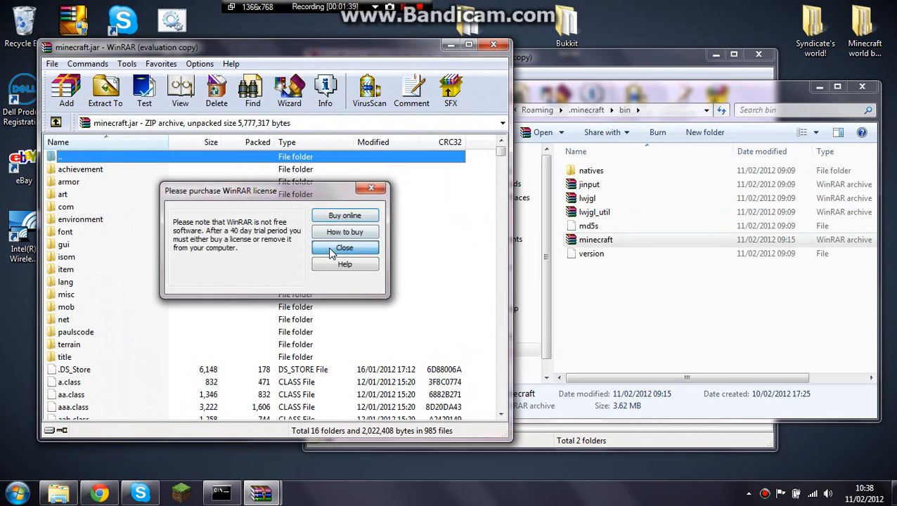
# Drag the class files from ExtraBiomes MC1.1 V1.41 > Classes into minecraft.jar.
pyautogui.click(345, 247)
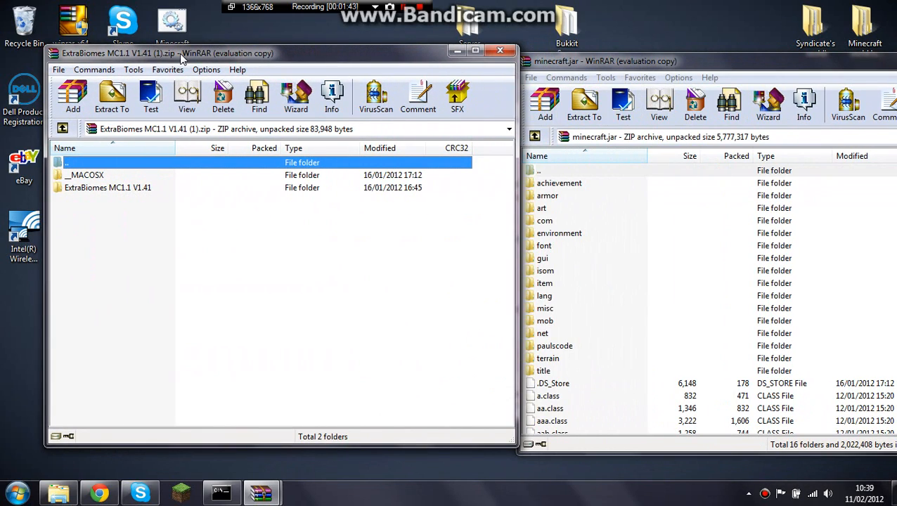
pyautogui.click(106, 187)
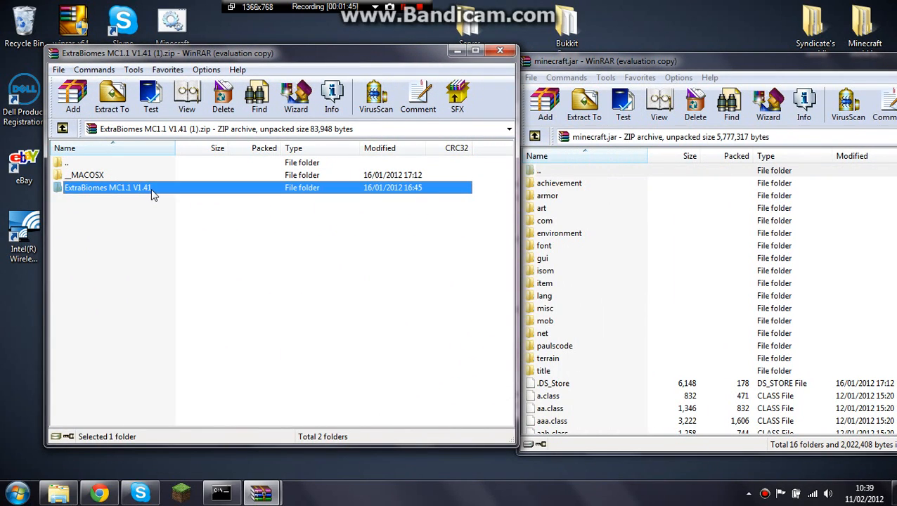
pyautogui.doubleClick(107, 187)
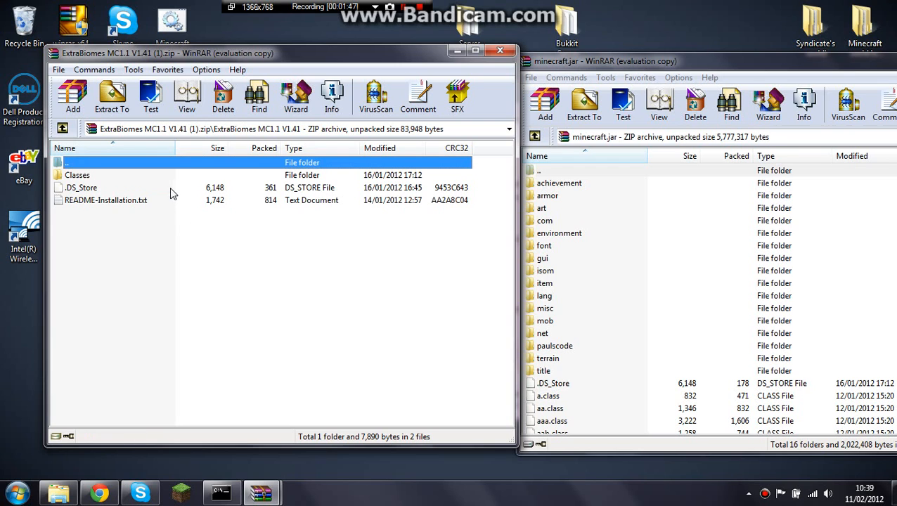
pyautogui.doubleClick(77, 174)
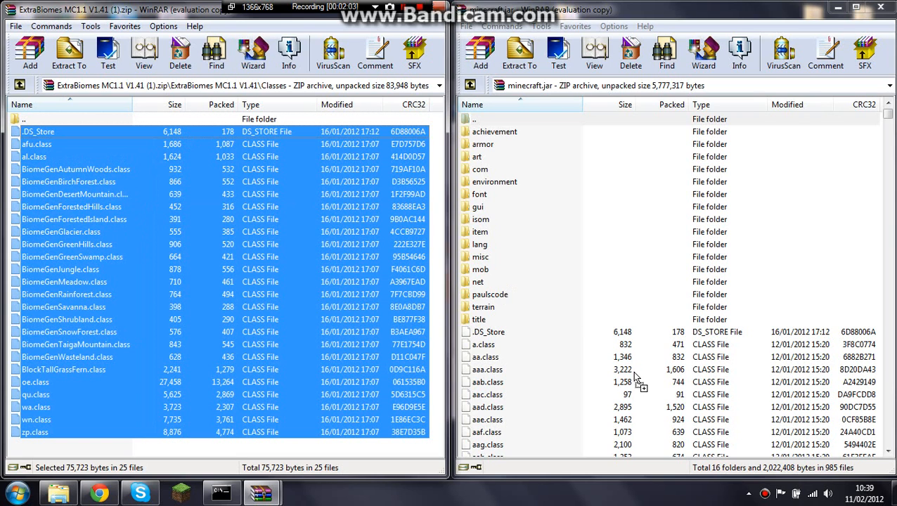
pyautogui.click(211, 453)
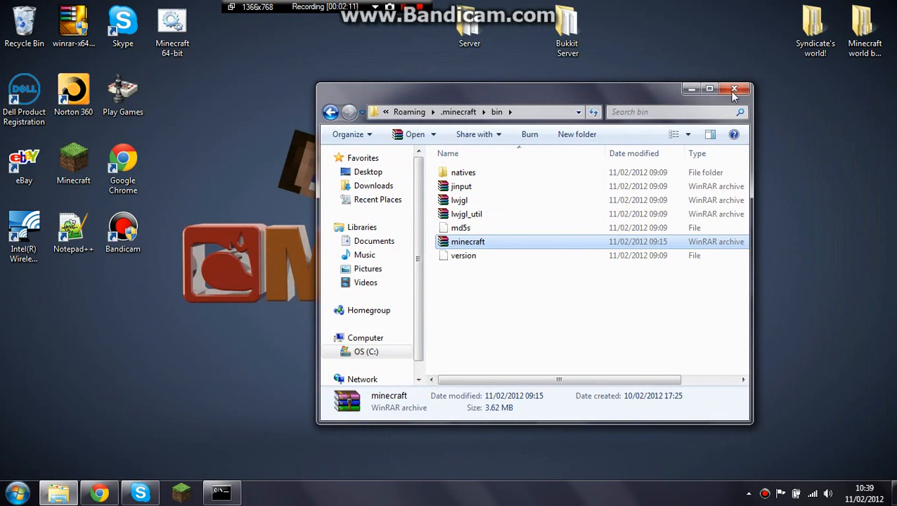
# Close the bin folder, run the Minecraft launcher past the warning and log in.
pyautogui.click(734, 89)
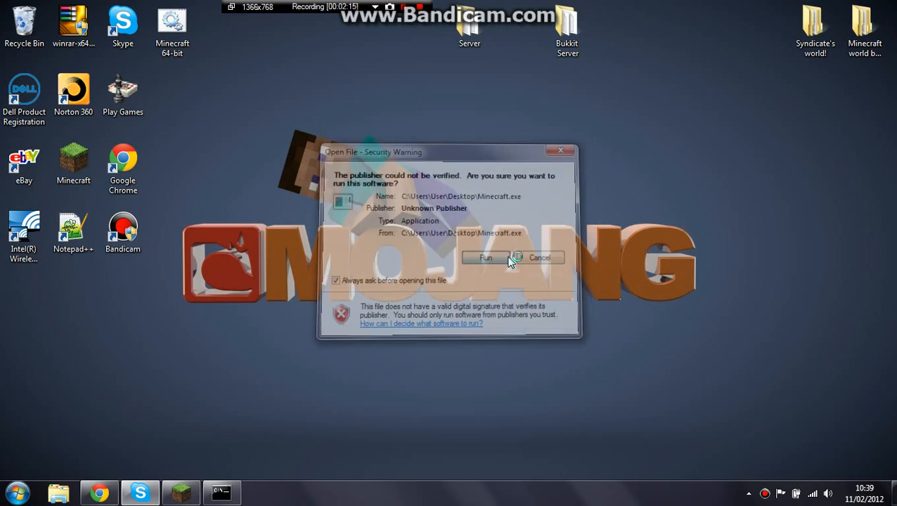
pyautogui.click(486, 257)
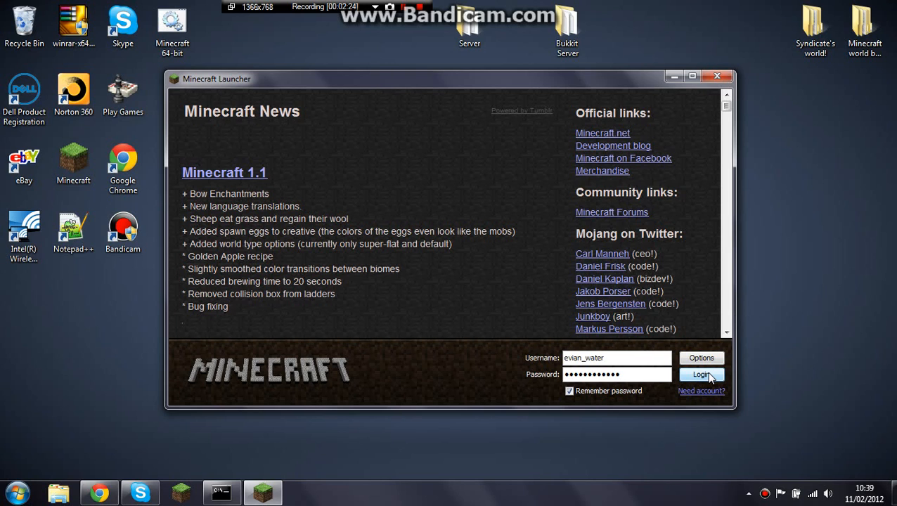
pyautogui.click(701, 374)
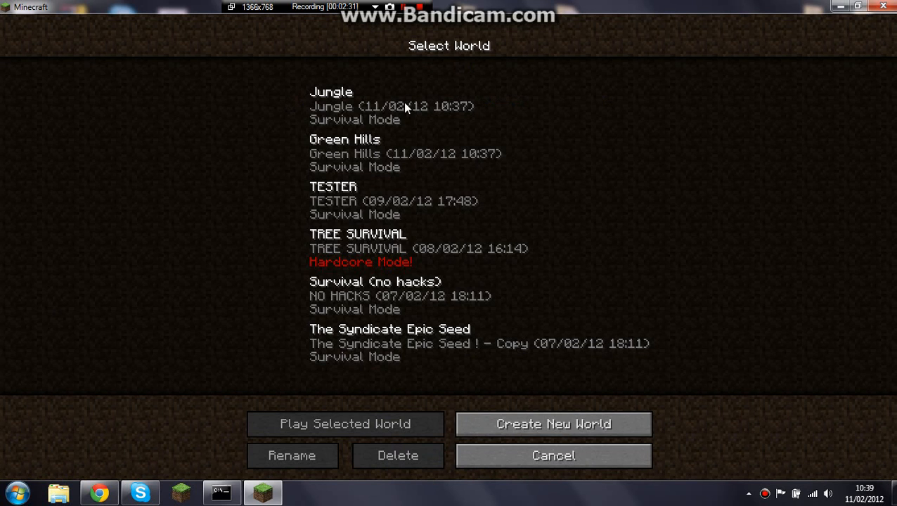
# Create a new world named Youtube and bring up its More World Options.
pyautogui.click(554, 424)
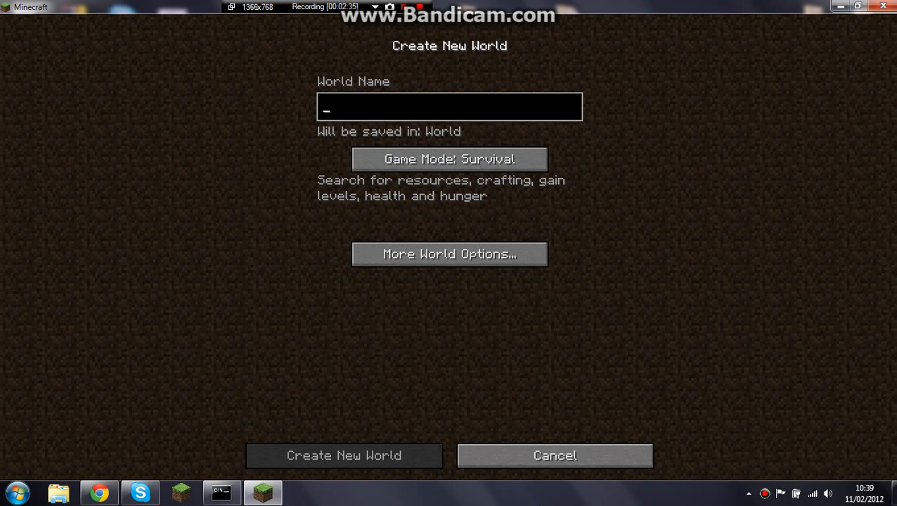
pyautogui.write('Youtube')
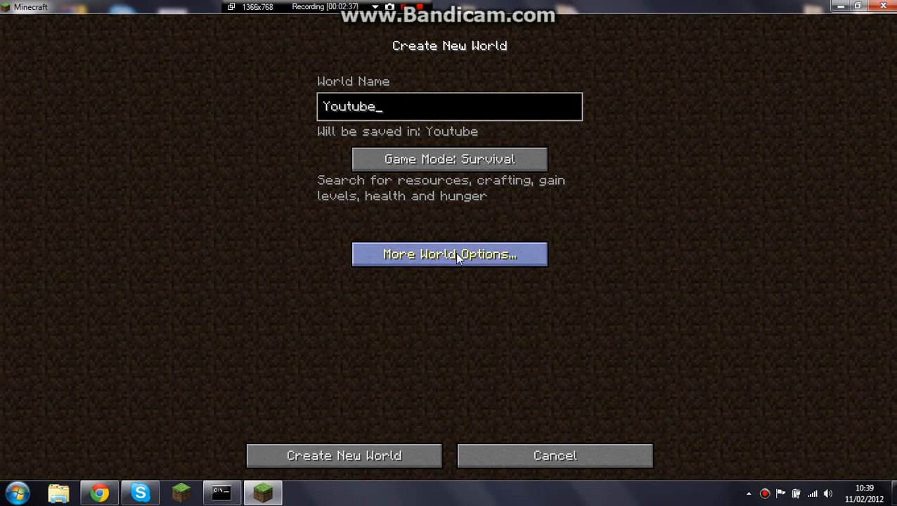
pyautogui.click(343, 455)
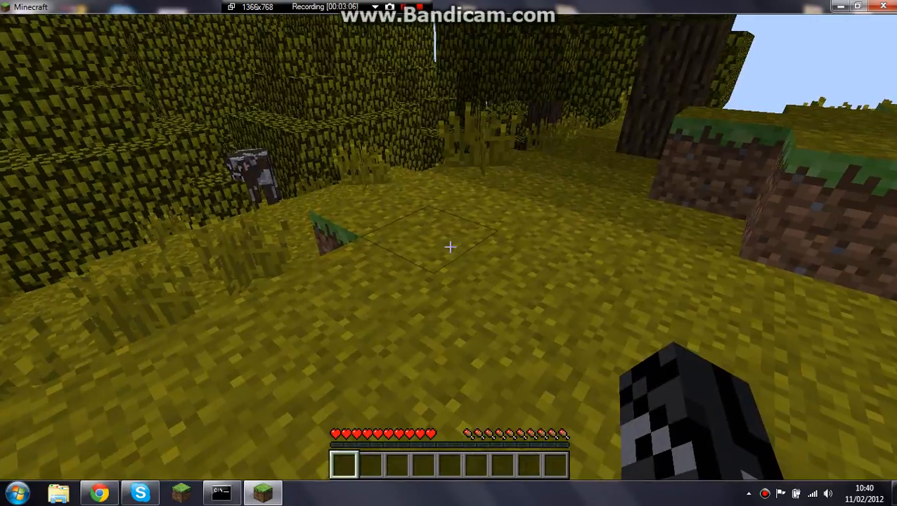
pyautogui.moveTo(449, 246)
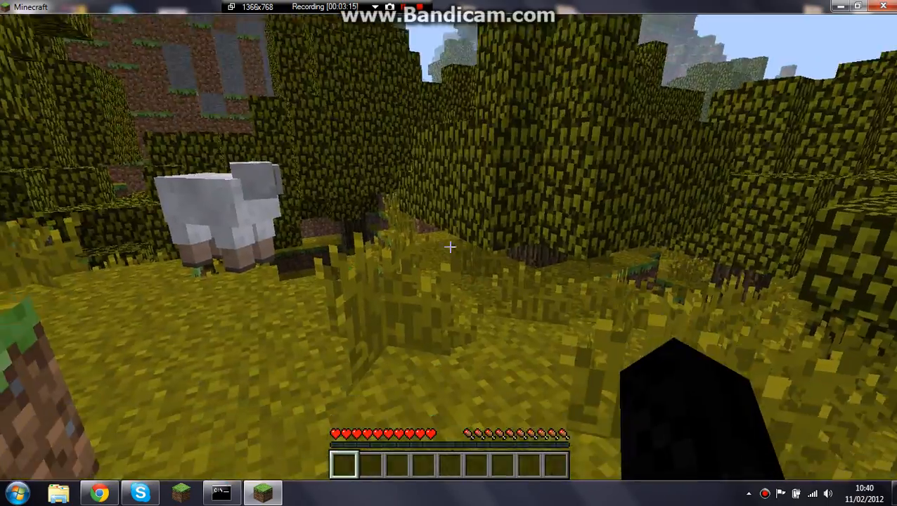
# Pause the Youtube world after exploring its yellow-grass jungle.
pyautogui.press('Escape')
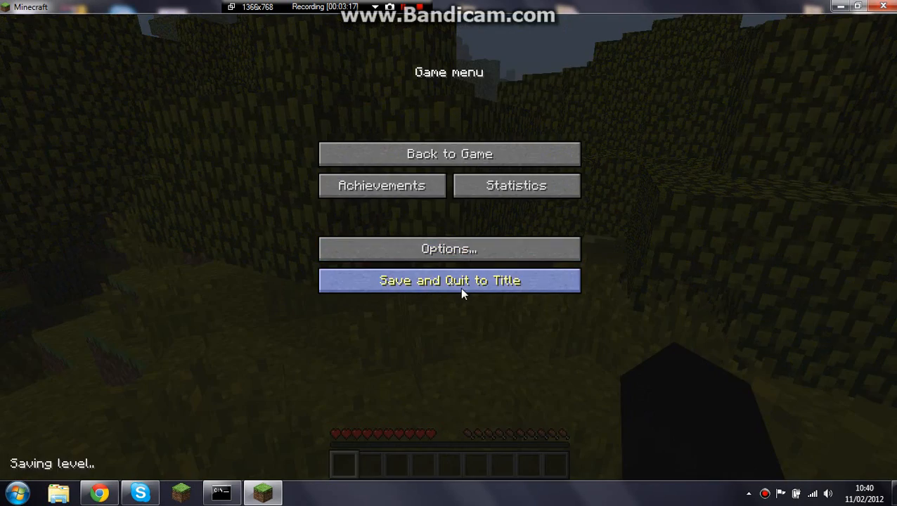
# Save and quit the world, open the Bukkit Server folder and head to %appdata% in a second window.
pyautogui.click(450, 282)
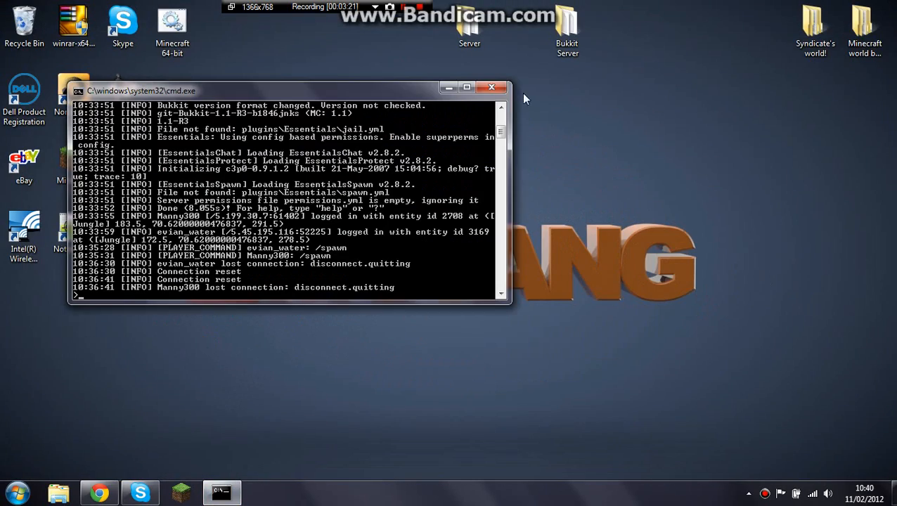
pyautogui.doubleClick(568, 31)
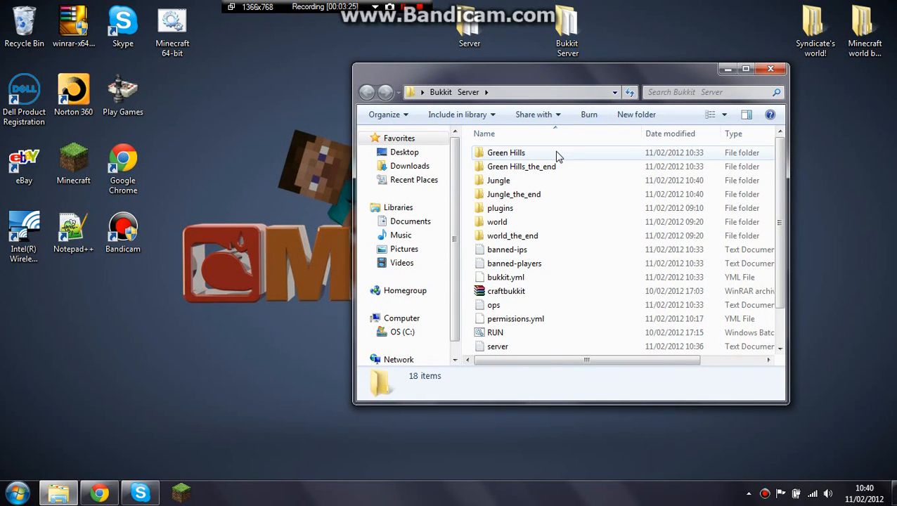
pyautogui.scroll(-3)
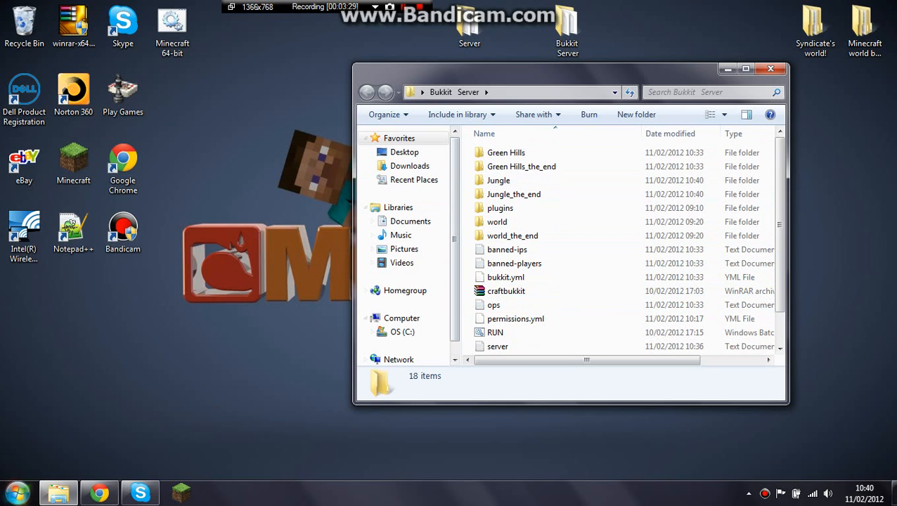
pyautogui.write('%appda')
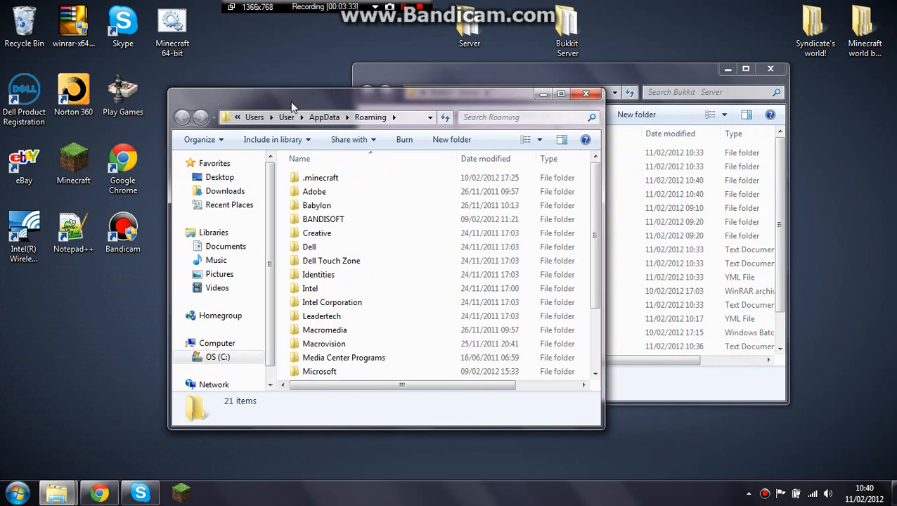
# Copy the Youtube world folder from .minecraft saves into the Bukkit Server folder.
pyautogui.doubleClick(320, 177)
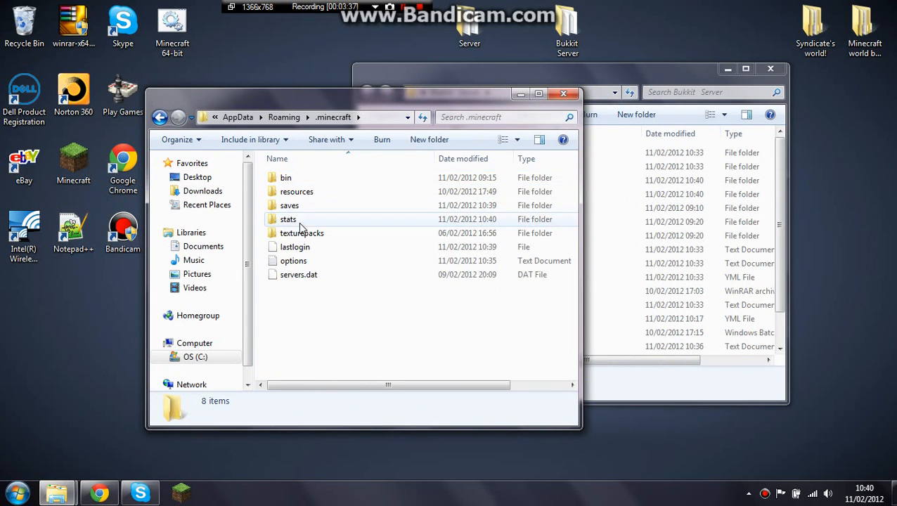
pyautogui.doubleClick(290, 206)
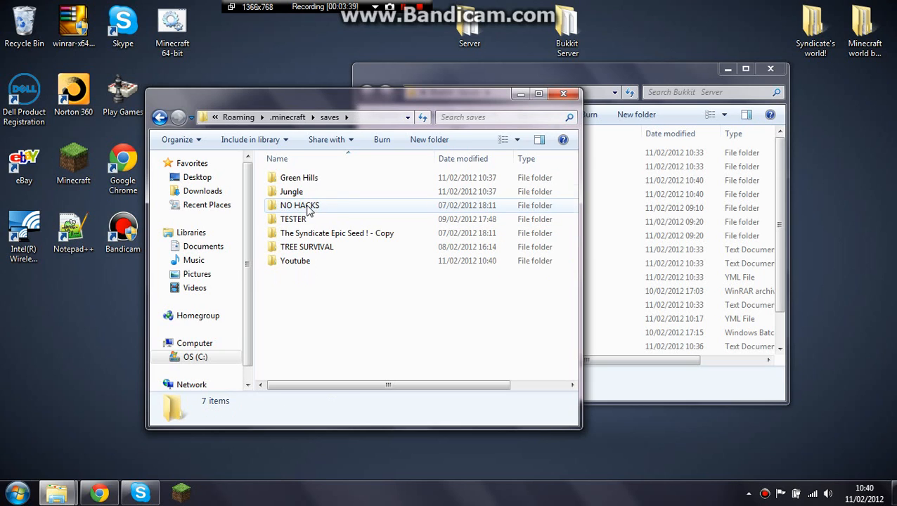
pyautogui.moveTo(295, 260)
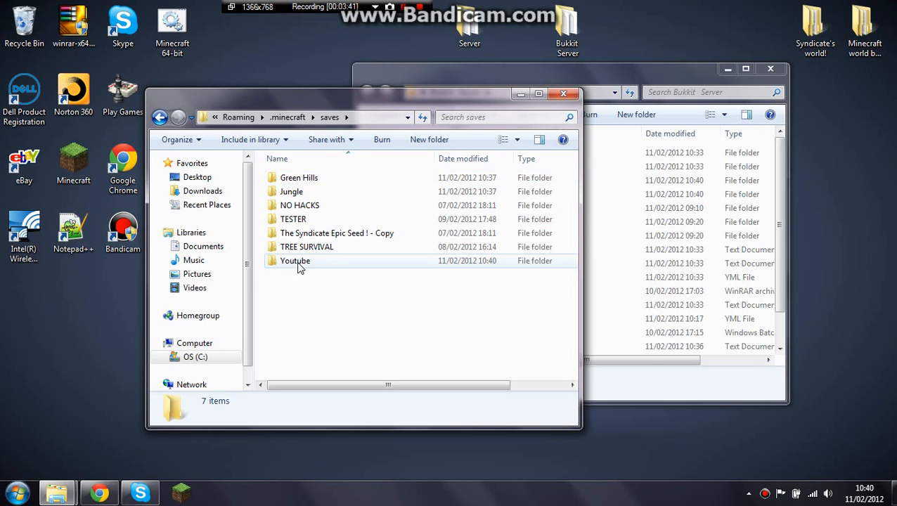
pyautogui.rightClick(296, 260)
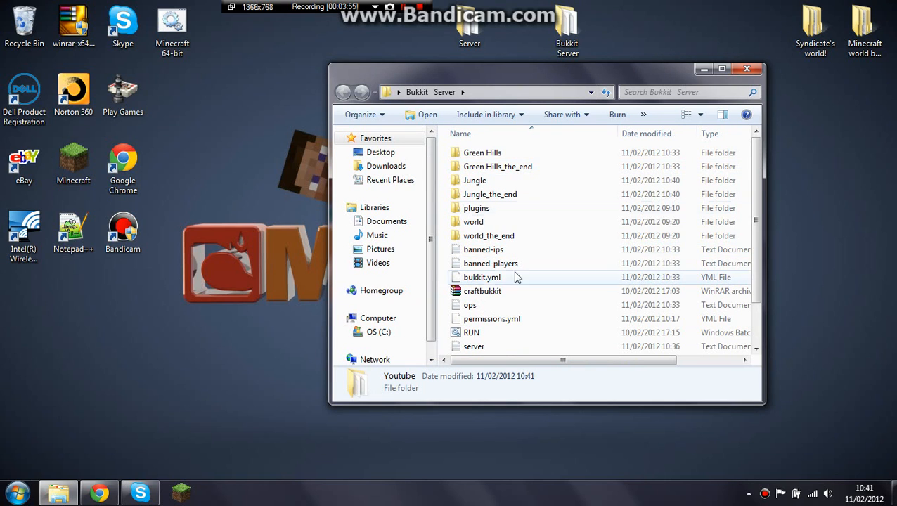
# Open server.properties from the Bukkit Server folder in Notepad++.
pyautogui.scroll(-3)
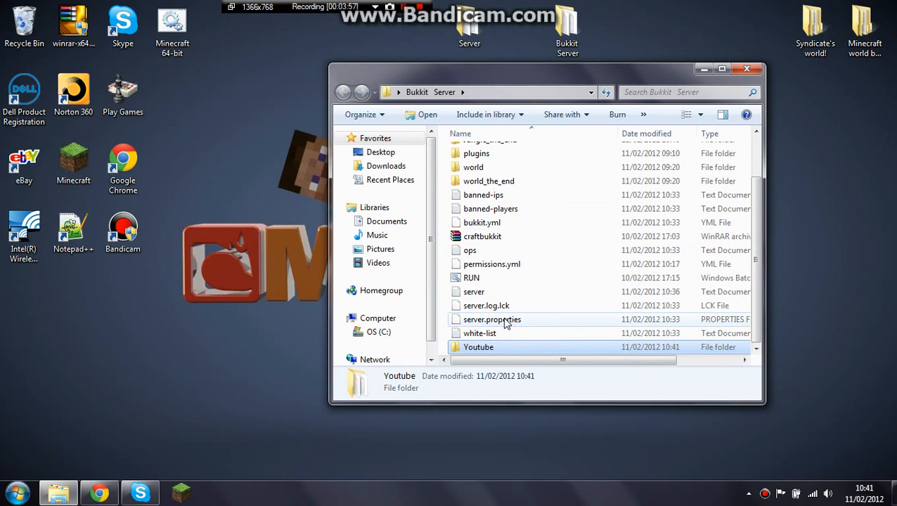
pyautogui.rightClick(492, 319)
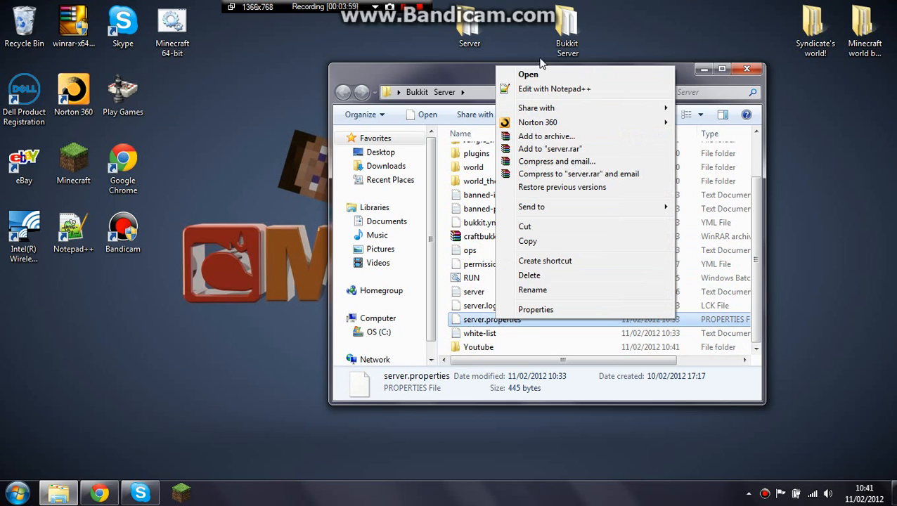
pyautogui.click(553, 89)
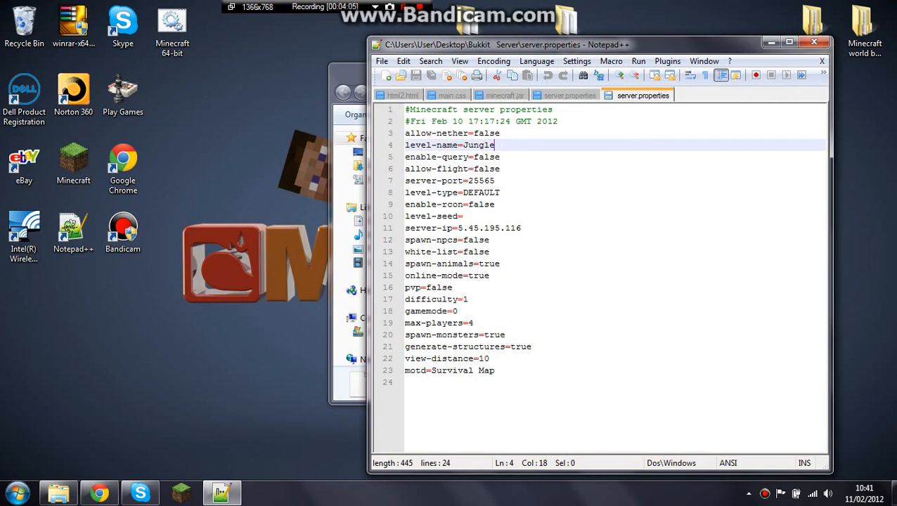
# Replace level-name Jungle with Youtube in server.properties and save.
pyautogui.doubleClick(476, 145)
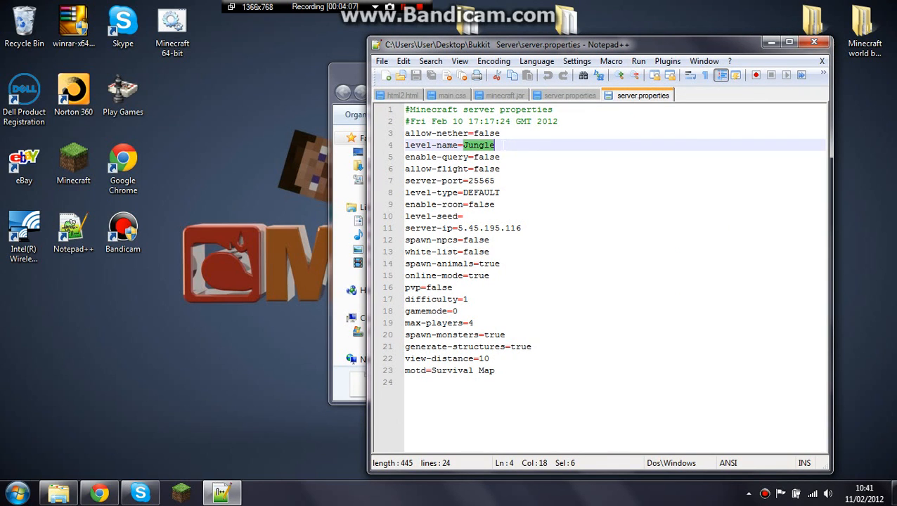
pyautogui.press('Delete')
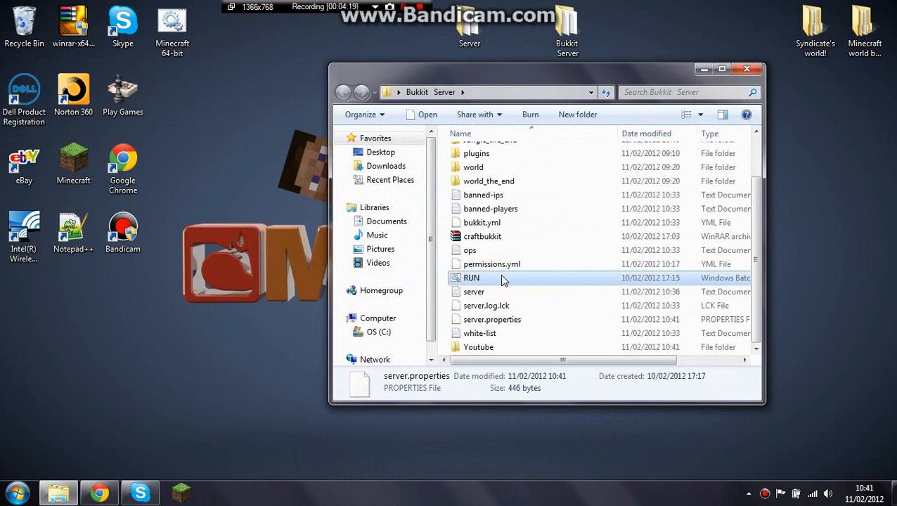
# Launch the RUN batch file past the publisher security warning.
pyautogui.doubleClick(471, 278)
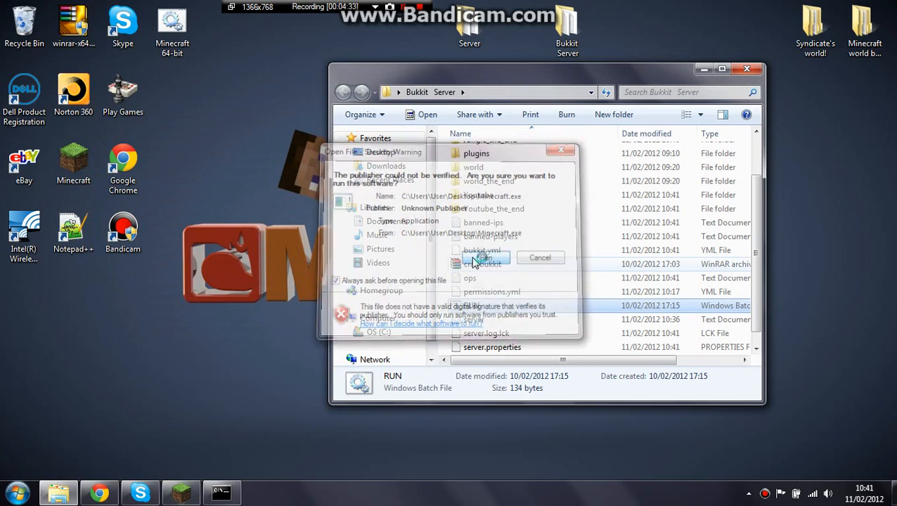
pyautogui.click(480, 259)
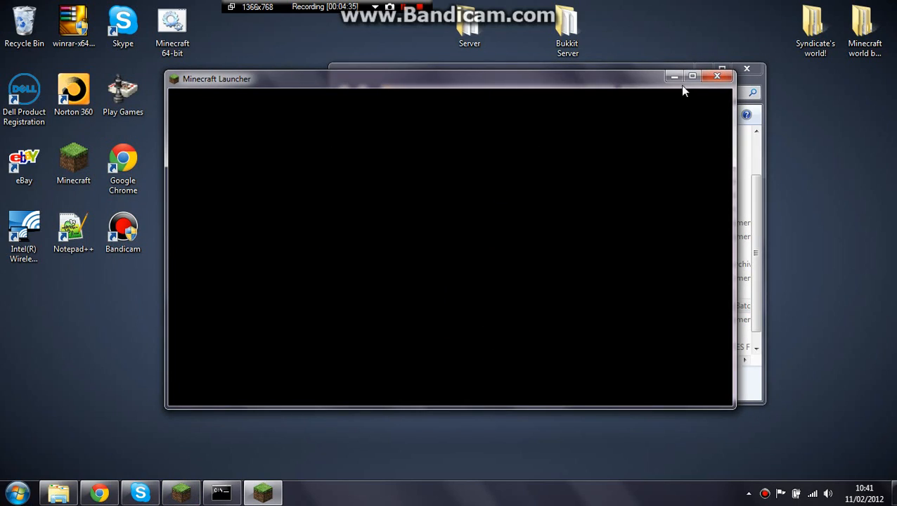
# Log in and join MY SERVER from the multiplayer server list.
pyautogui.click(691, 76)
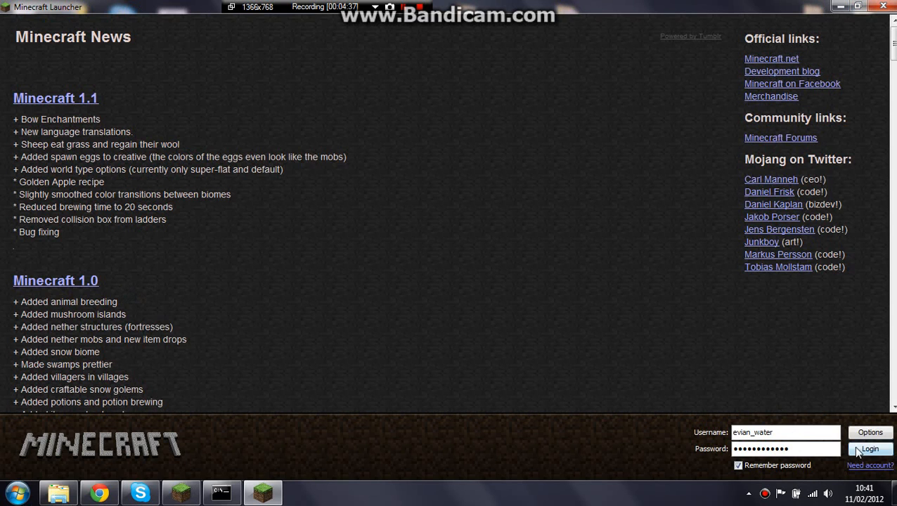
pyautogui.click(870, 450)
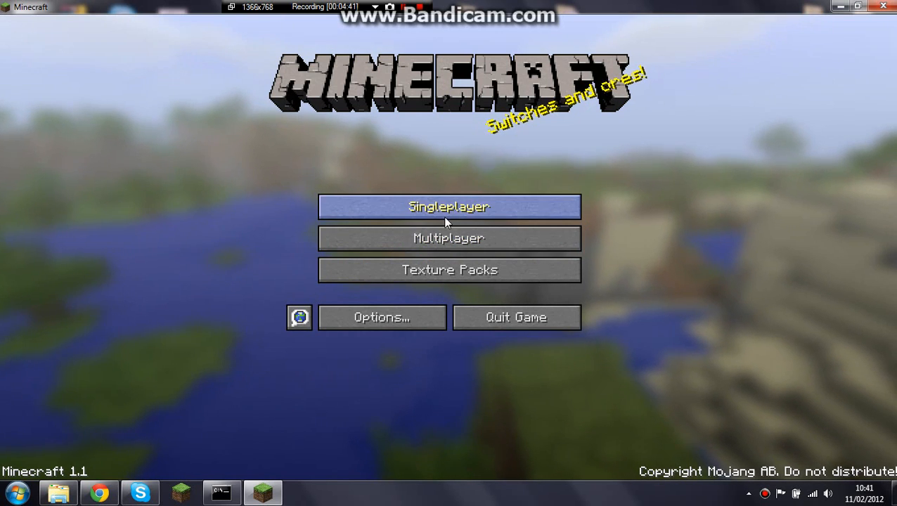
pyautogui.click(449, 238)
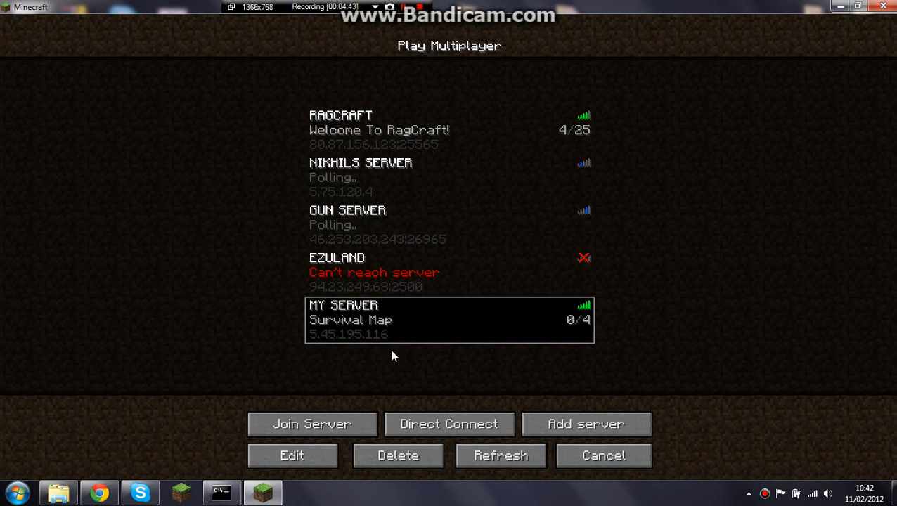
pyautogui.click(312, 425)
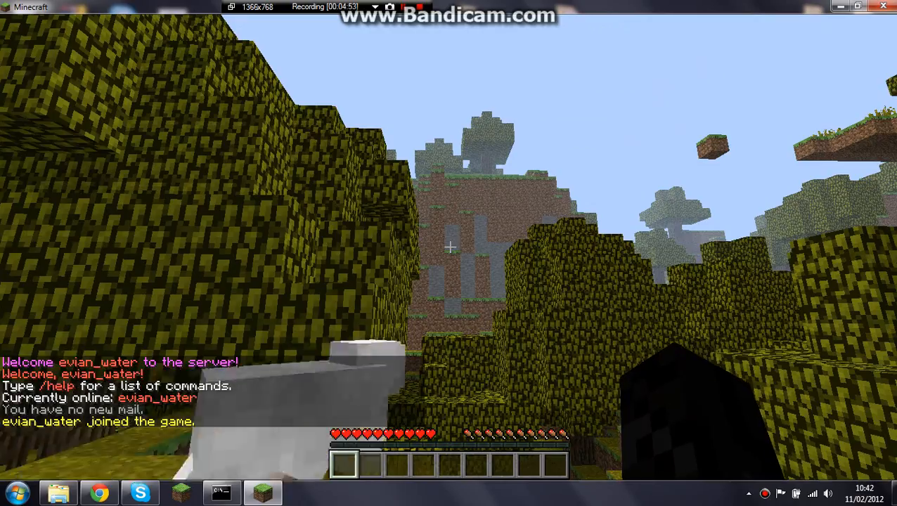
pyautogui.moveTo(449, 250)
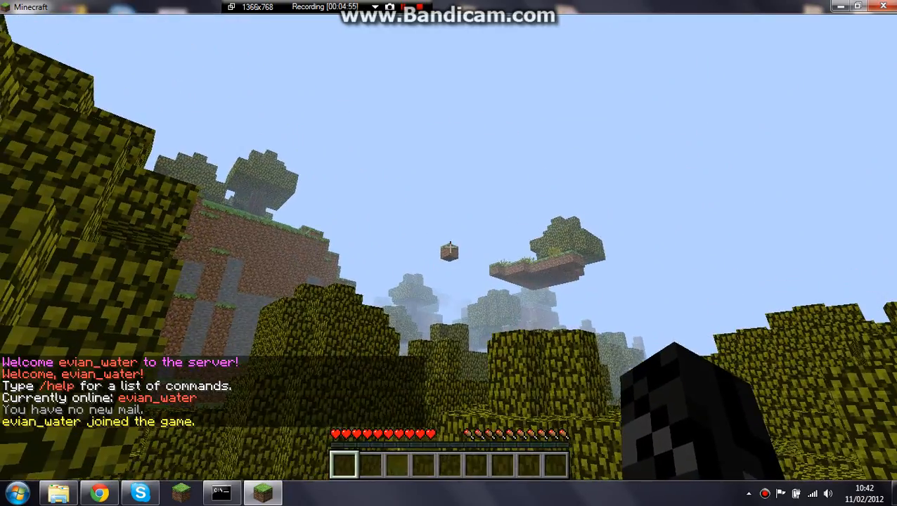